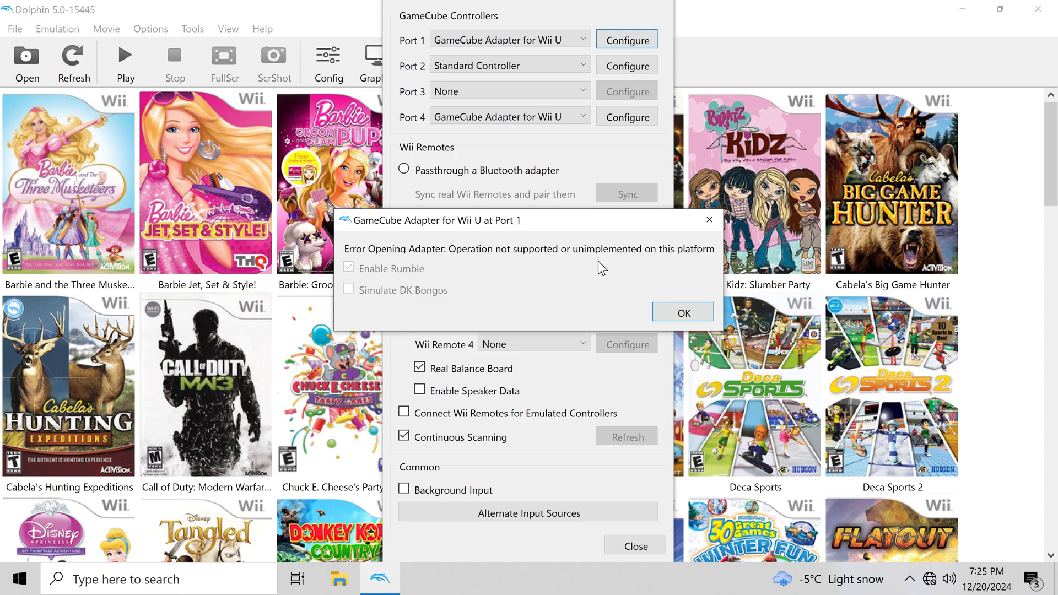
{"action": "mouse_move", "coordinate": [611, 279]}
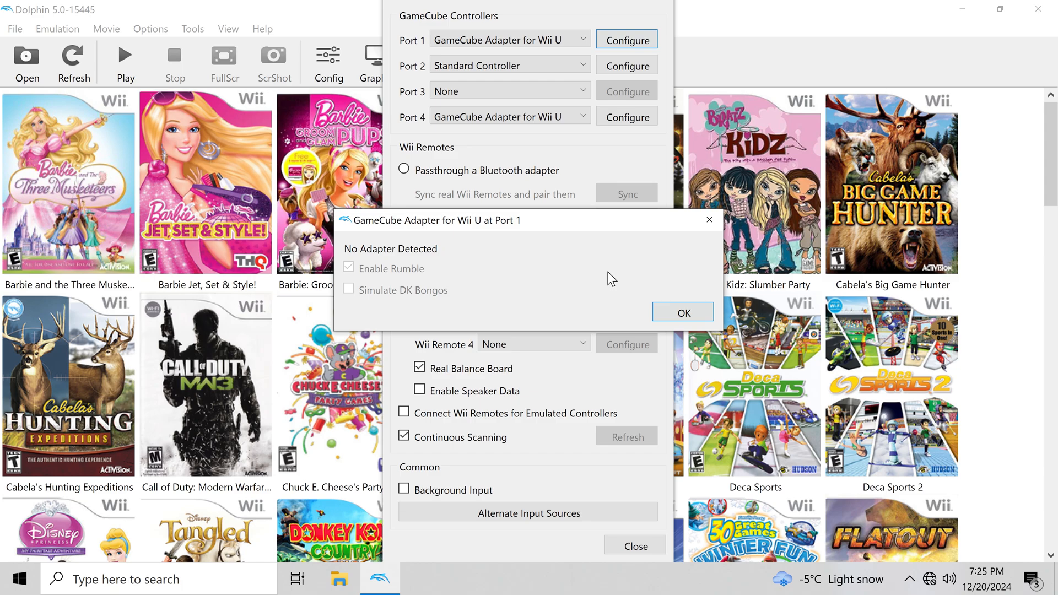
{"action": "mouse_move", "coordinate": [499, 286]}
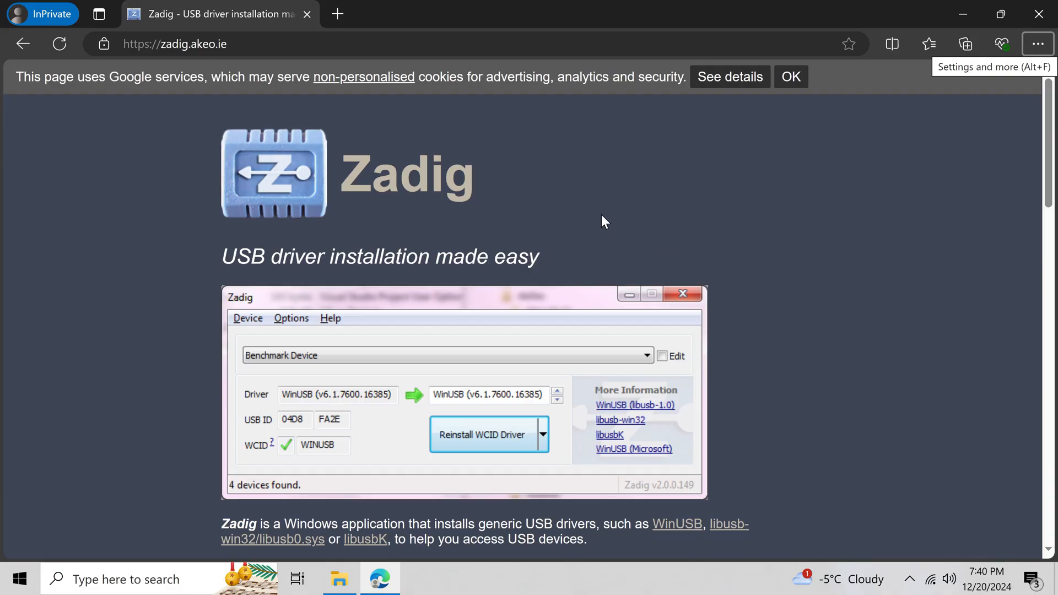
{"action": "mouse_move", "coordinate": [310, 234]}
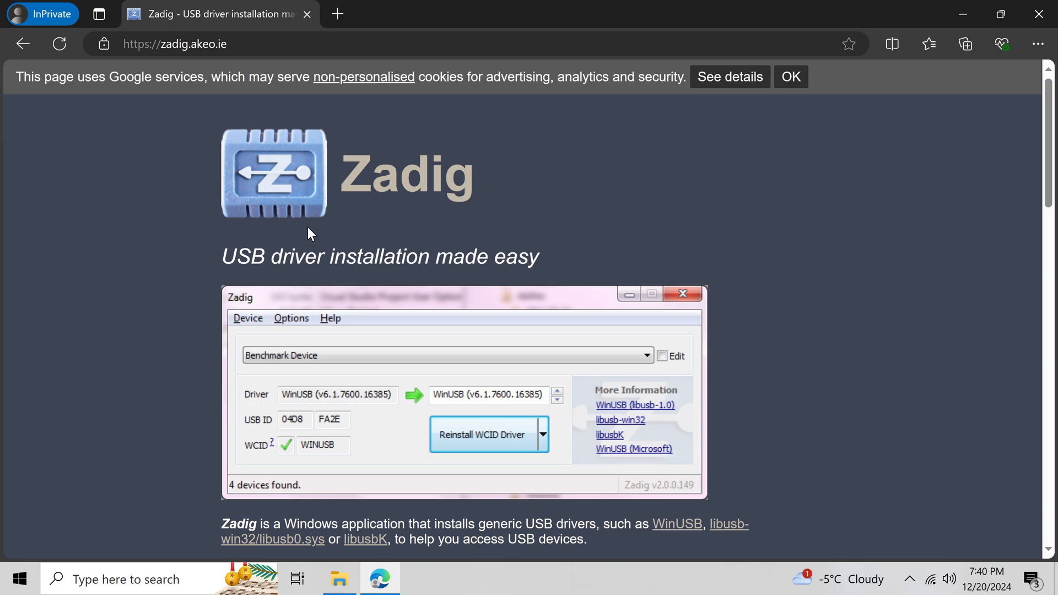
Scroll down and back up through the zadig.akeo.ie download page
{"action": "scroll", "scroll_direction": "down", "scroll_amount": 3}
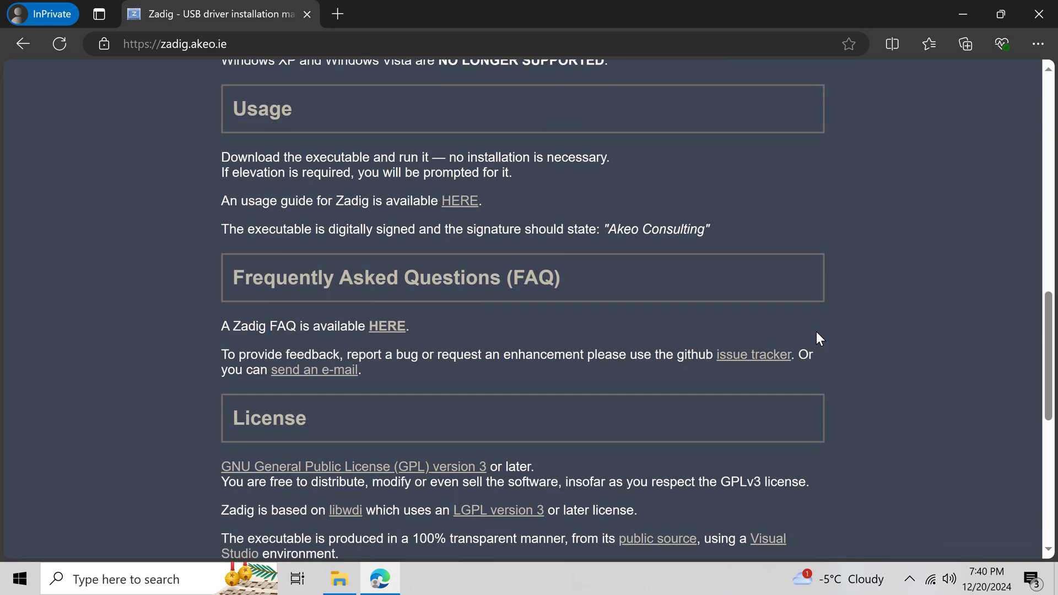
{"action": "scroll", "scroll_direction": "up", "scroll_amount": 3}
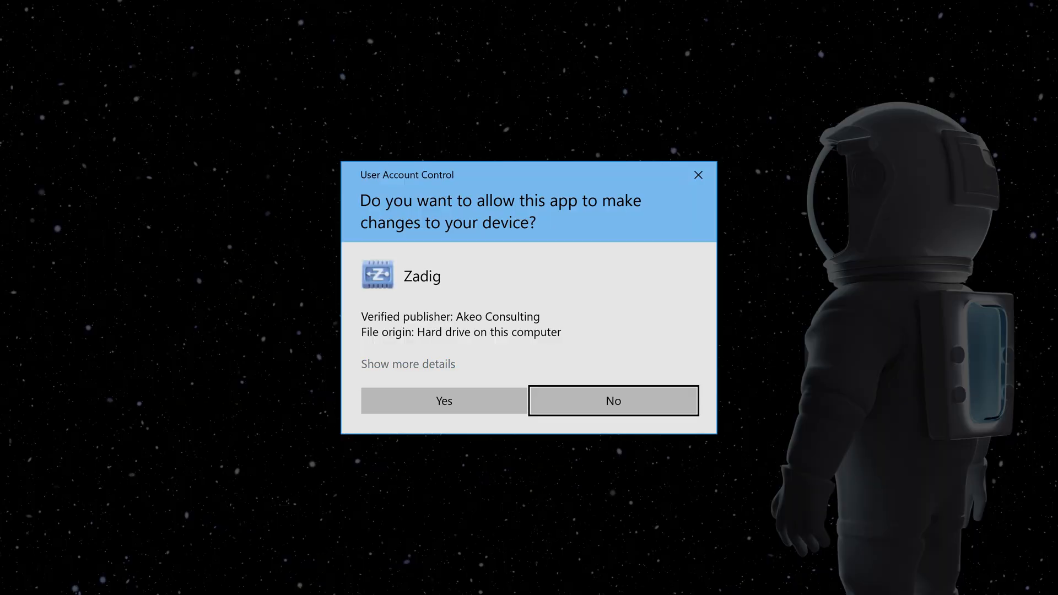
Allow Zadig through UAC, enable List All Devices, and select WUP-028
{"action": "left_click", "coordinate": [443, 400]}
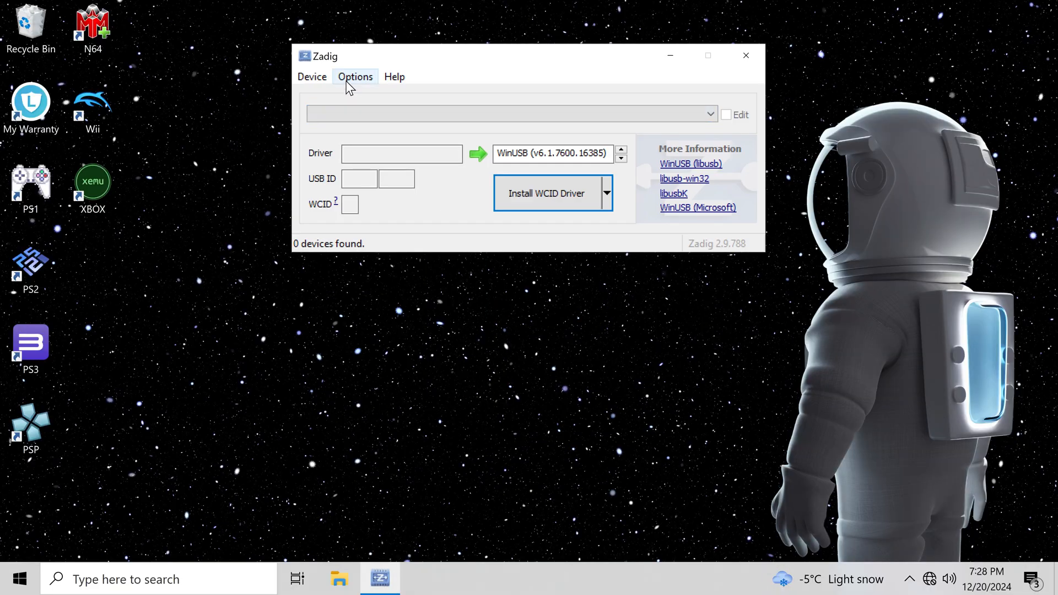
{"action": "left_click", "coordinate": [355, 76]}
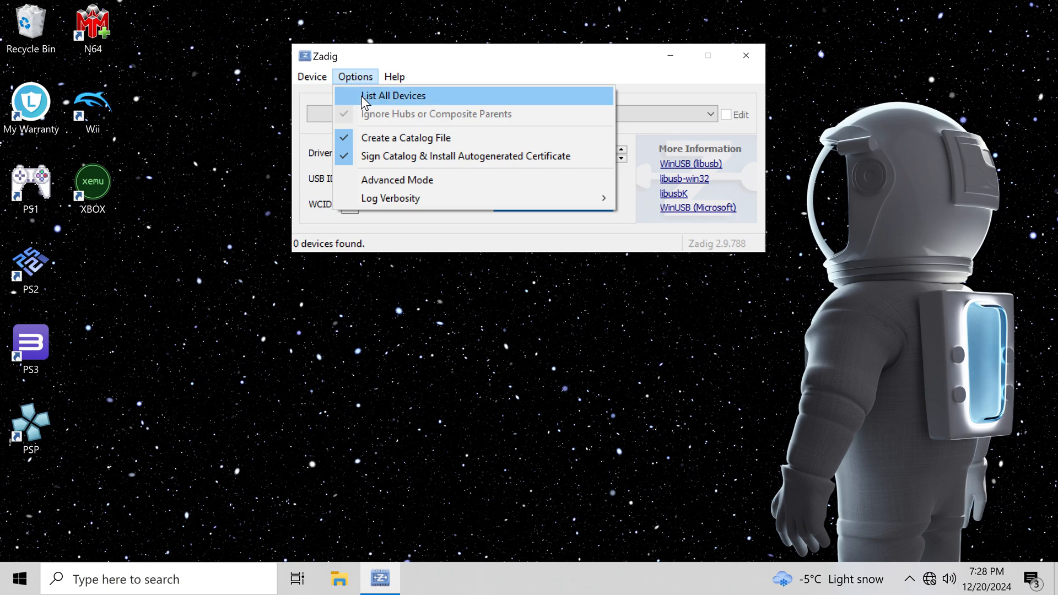
{"action": "left_click", "coordinate": [393, 95]}
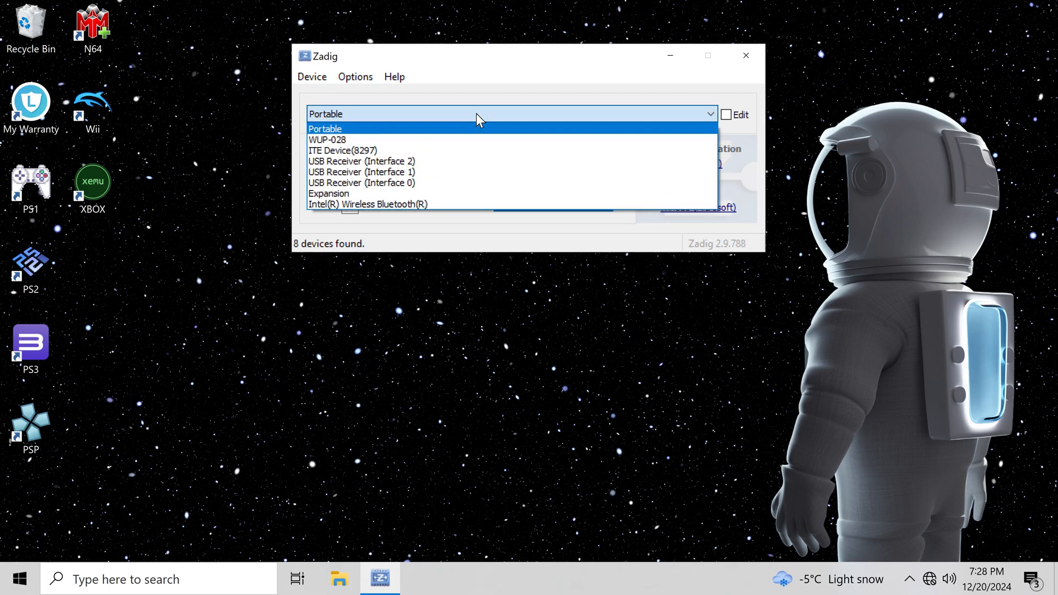
{"action": "mouse_move", "coordinate": [328, 139]}
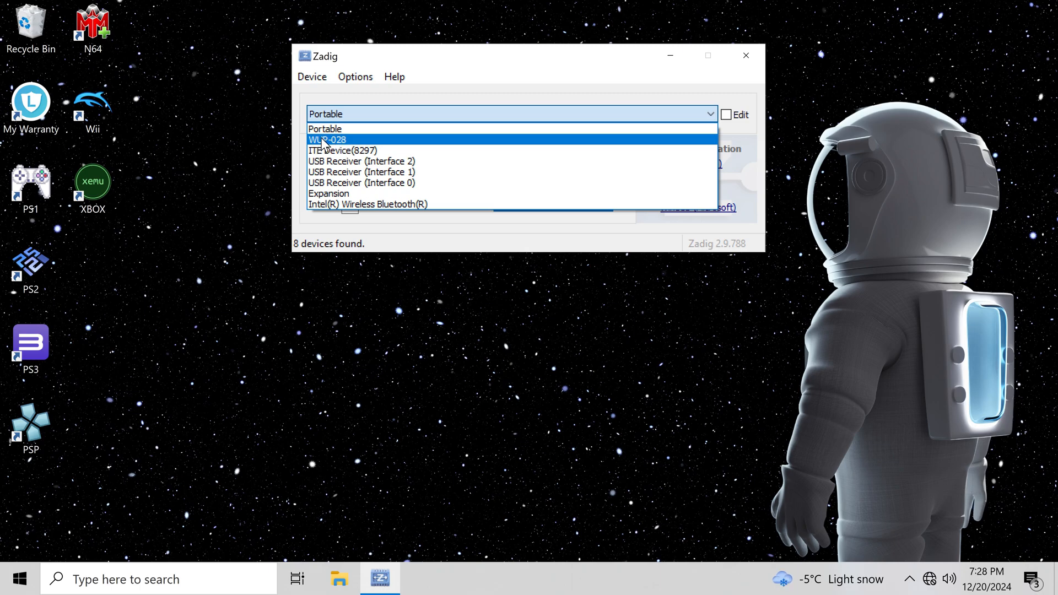
{"action": "left_click", "coordinate": [327, 139]}
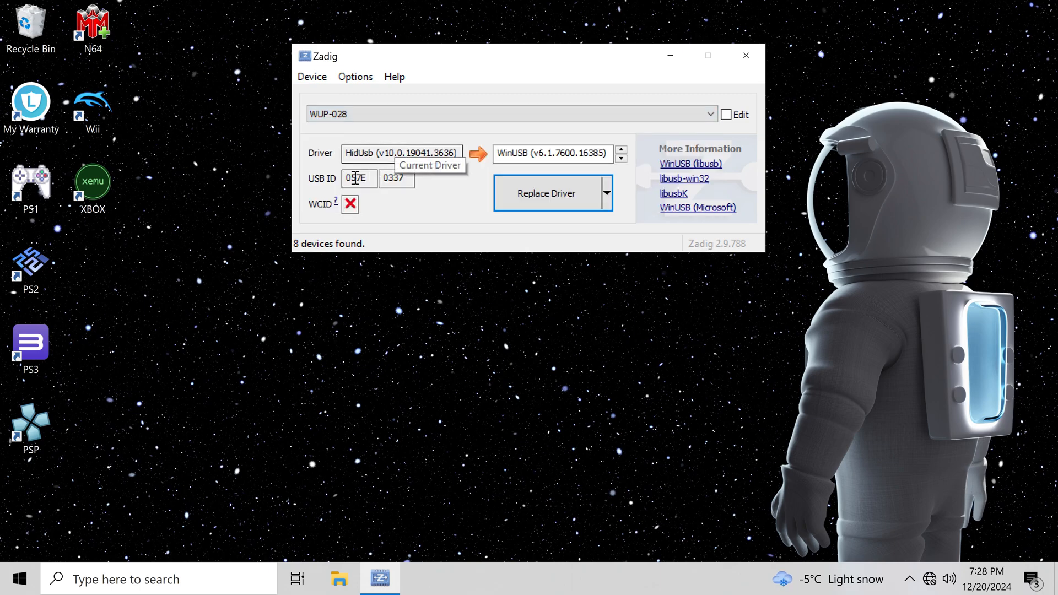
{"action": "mouse_move", "coordinate": [356, 179]}
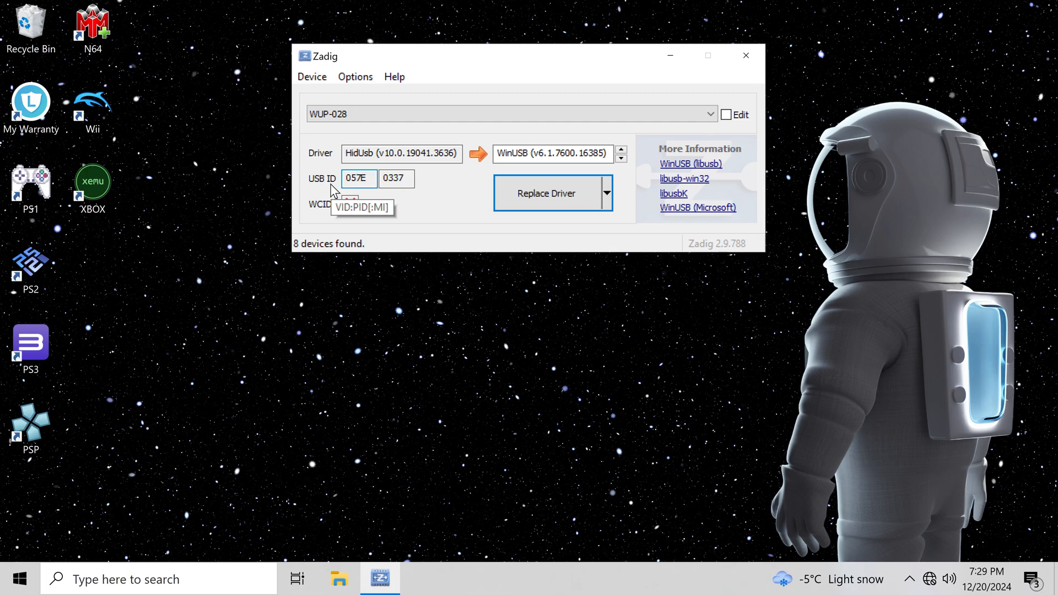
{"action": "mouse_move", "coordinate": [429, 190]}
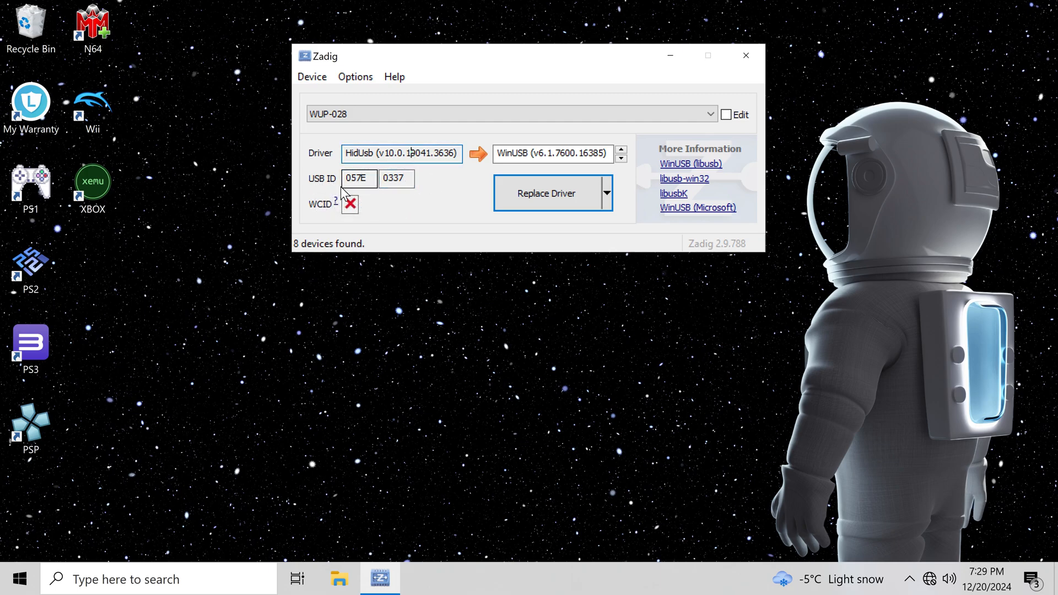
{"action": "mouse_move", "coordinate": [550, 153]}
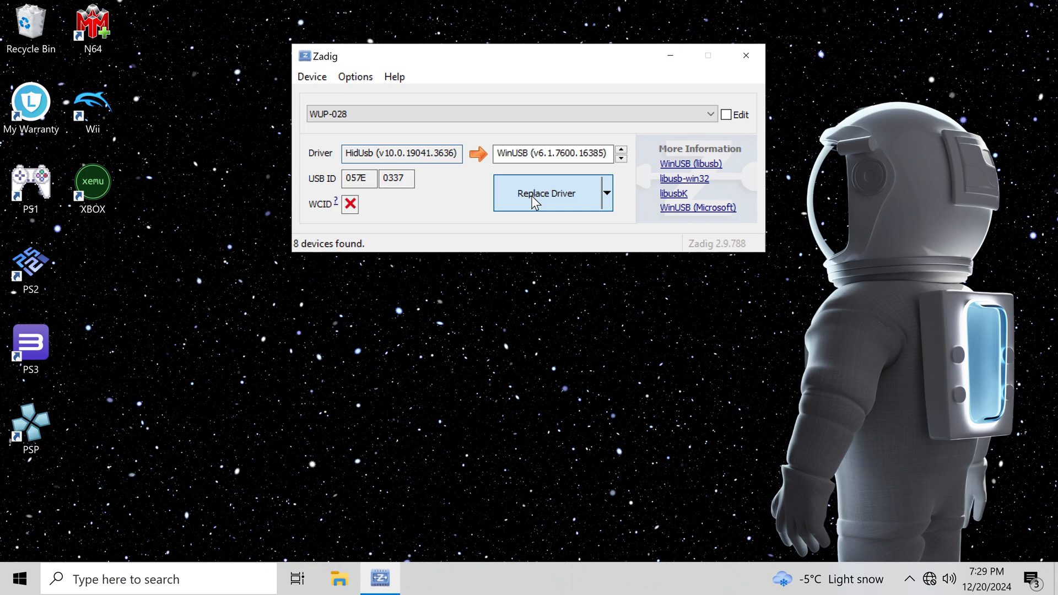
Replace WUP-028's HidUsb driver with WinUSB, confirm the warning, and close Zadig
{"action": "left_click", "coordinate": [546, 193]}
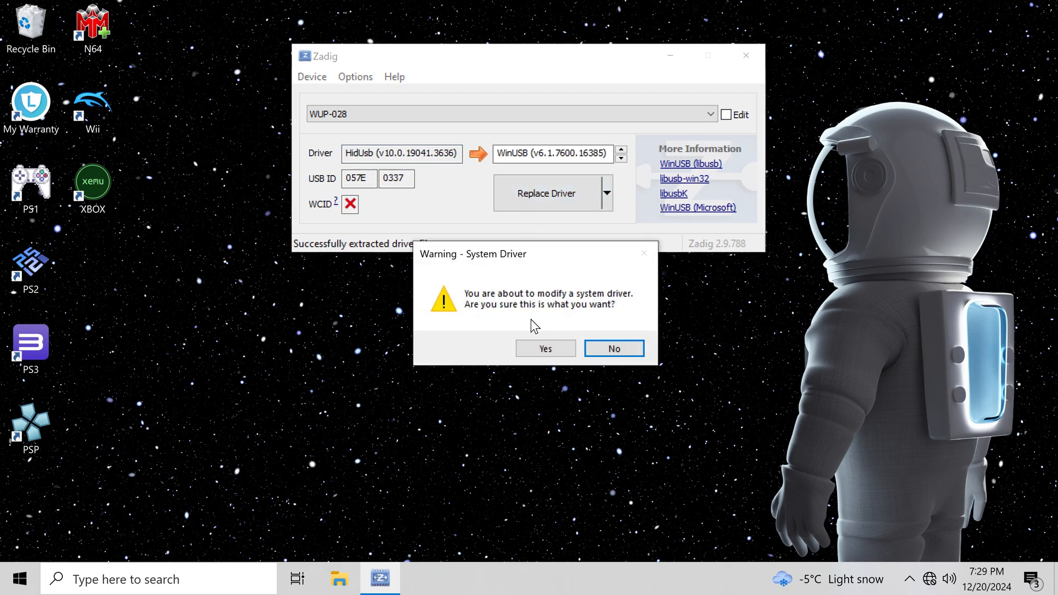
{"action": "left_click", "coordinate": [545, 349]}
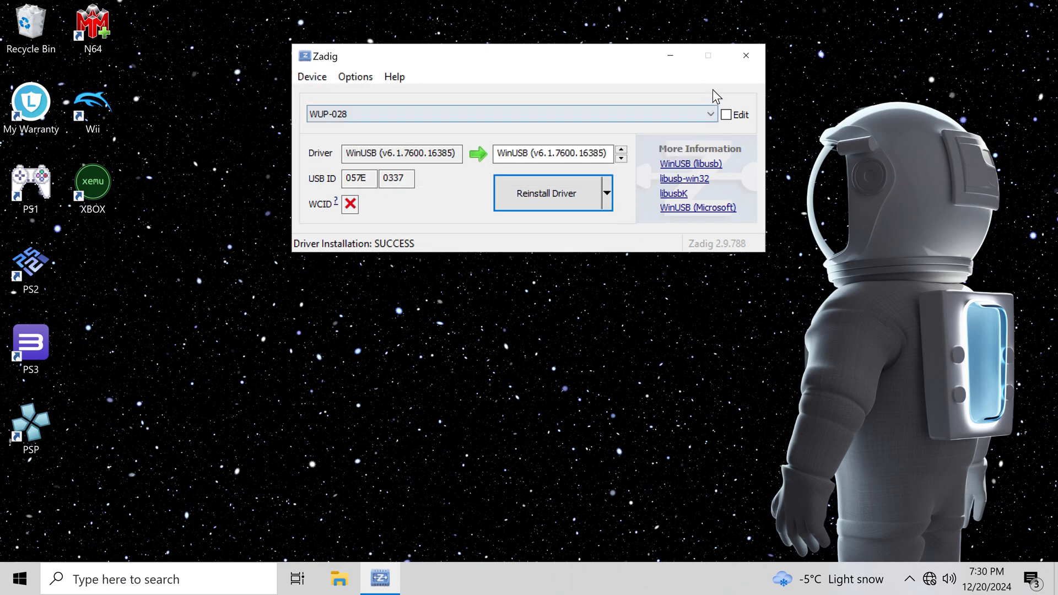
{"action": "left_click", "coordinate": [746, 55]}
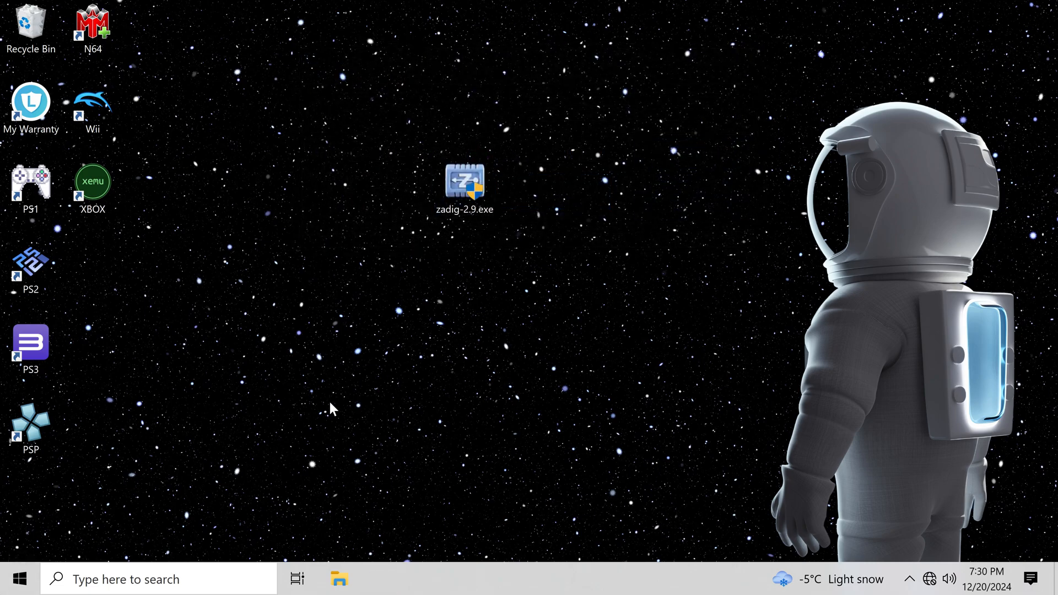
Find WUP-028 under Universal Serial Bus devices in Device Manager, then close it
{"action": "type", "text": "device Manager"}
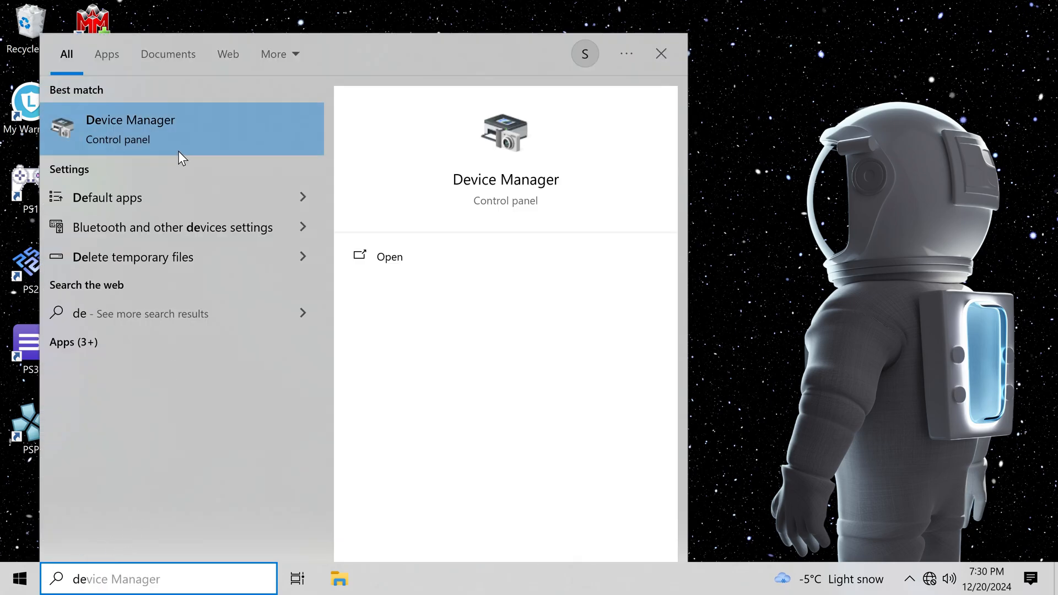
{"action": "left_click", "coordinate": [130, 121]}
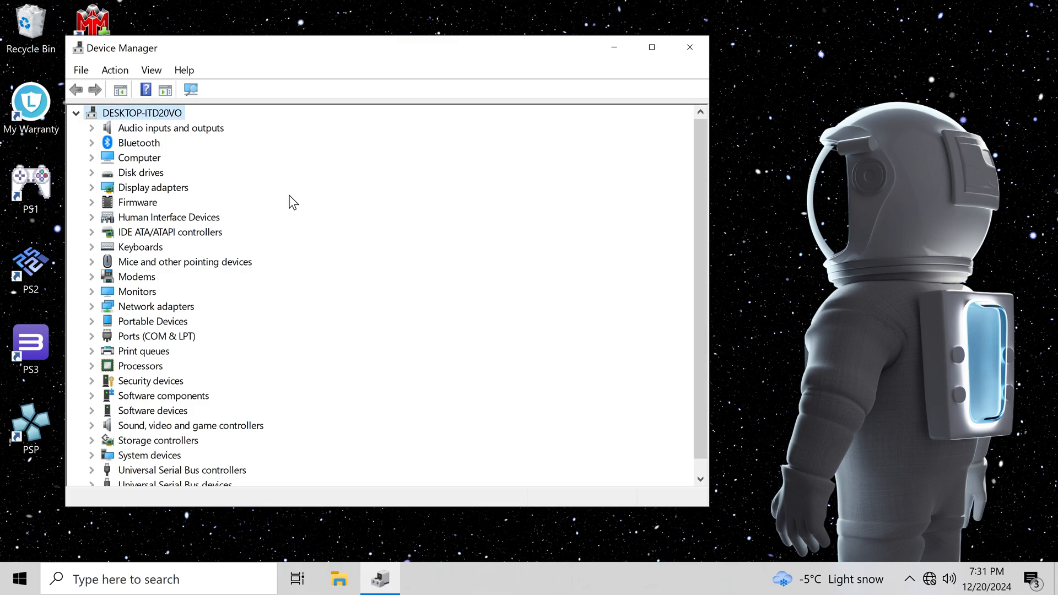
{"action": "scroll", "scroll_direction": "down", "scroll_amount": 3}
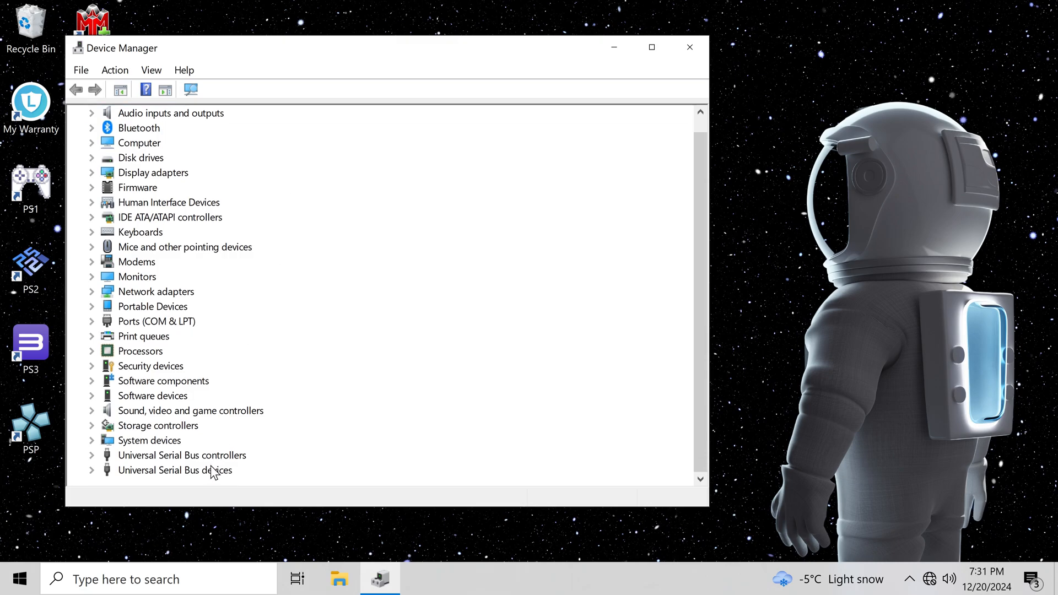
{"action": "mouse_move", "coordinate": [164, 484]}
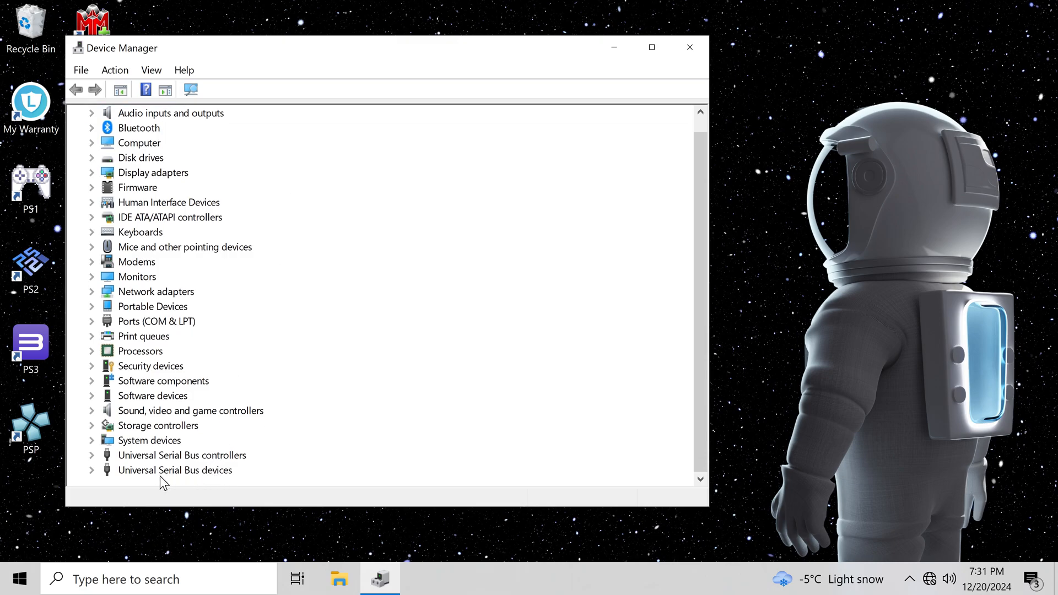
{"action": "left_click", "coordinate": [174, 470]}
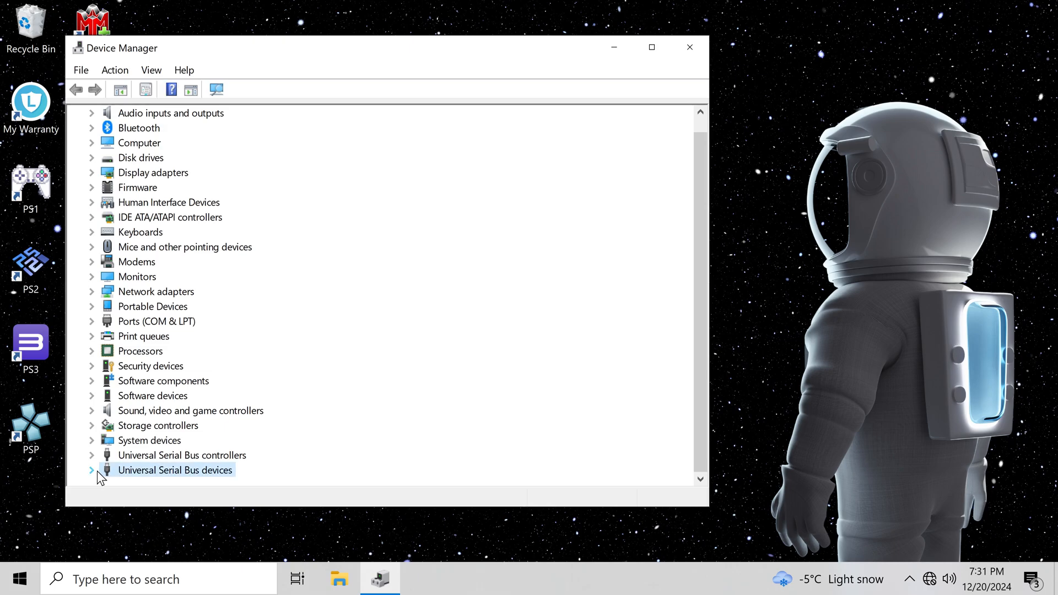
{"action": "left_click", "coordinate": [91, 471]}
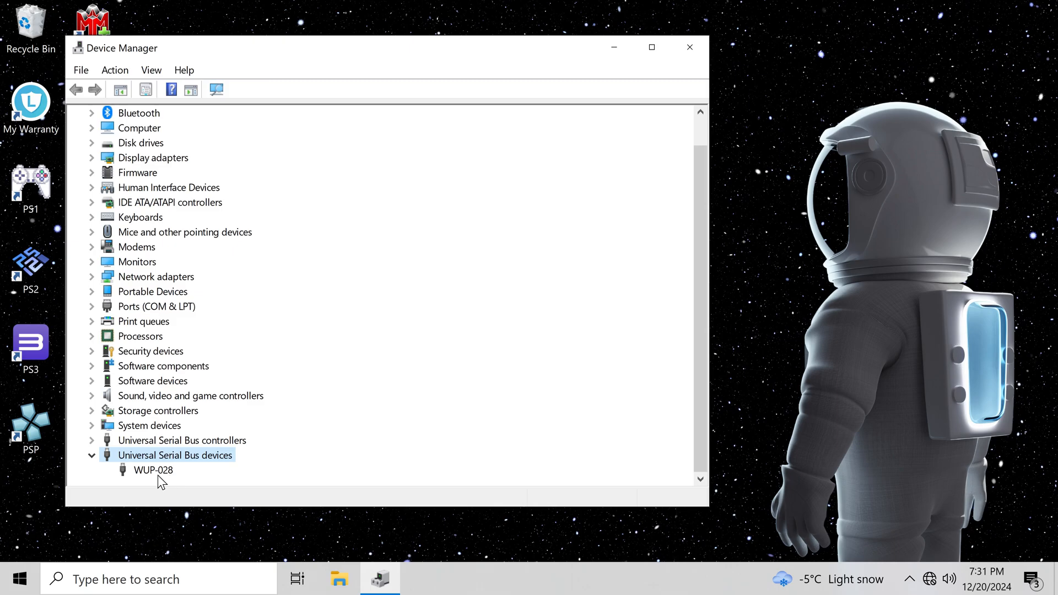
{"action": "left_click", "coordinate": [153, 470]}
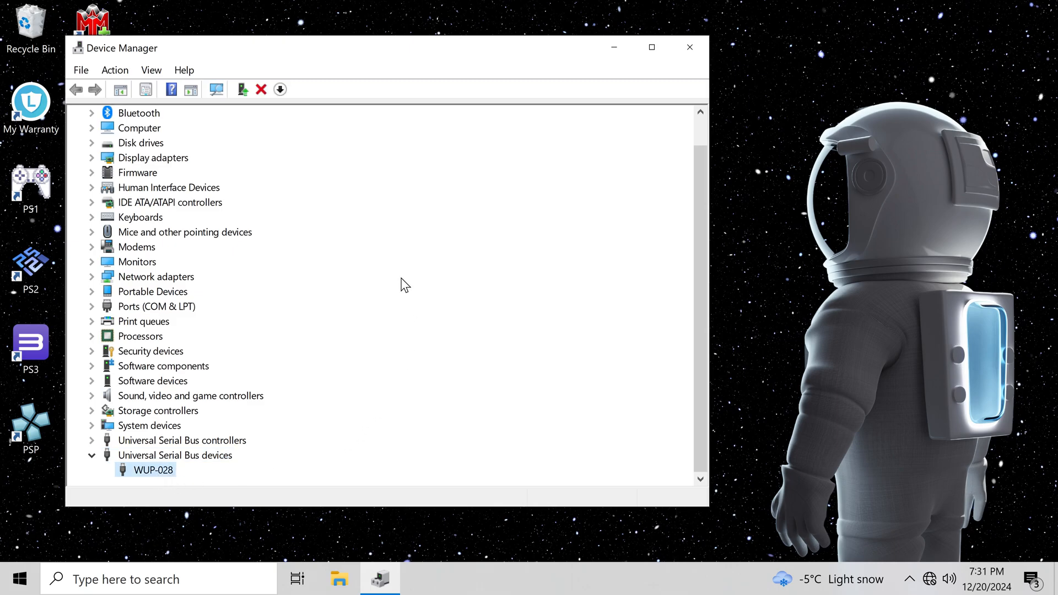
{"action": "mouse_move", "coordinate": [311, 511]}
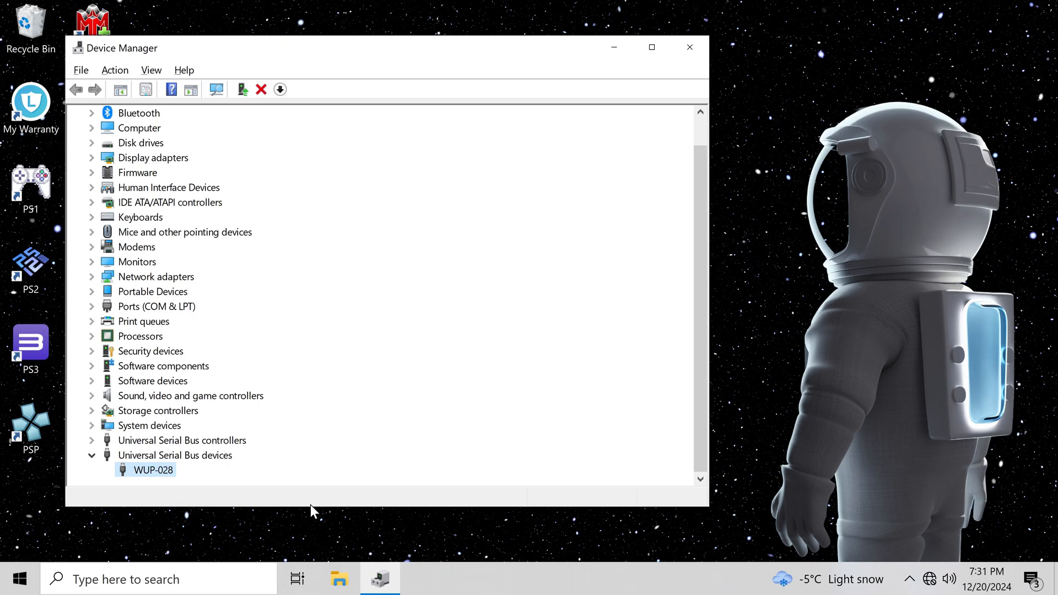
{"action": "left_click", "coordinate": [688, 48]}
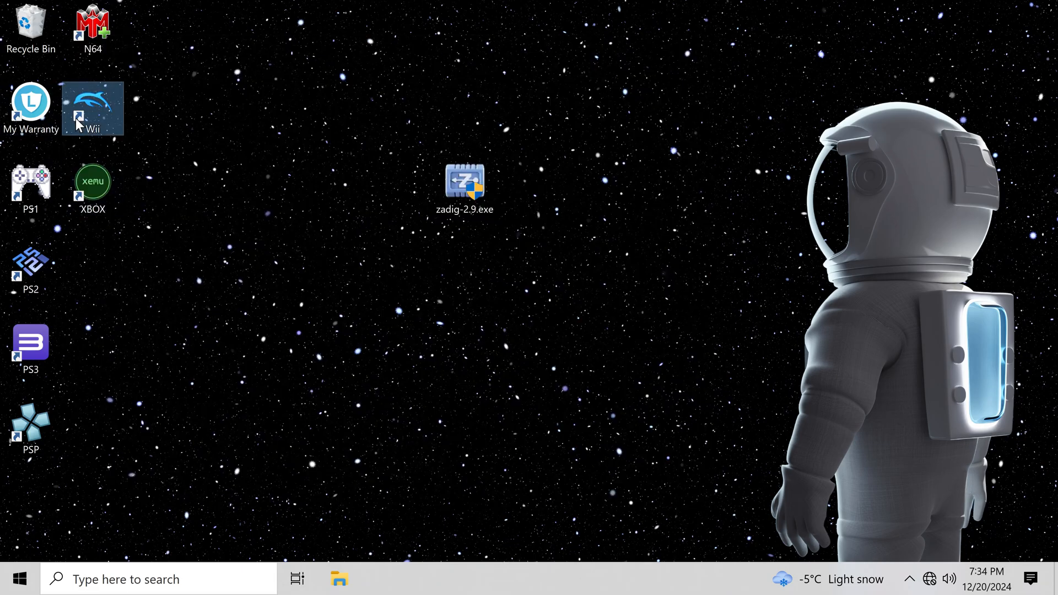
In Dolphin's Controllers, open Configure for Port 1's GameCube Adapter for Wii U
{"action": "double_click", "coordinate": [93, 105]}
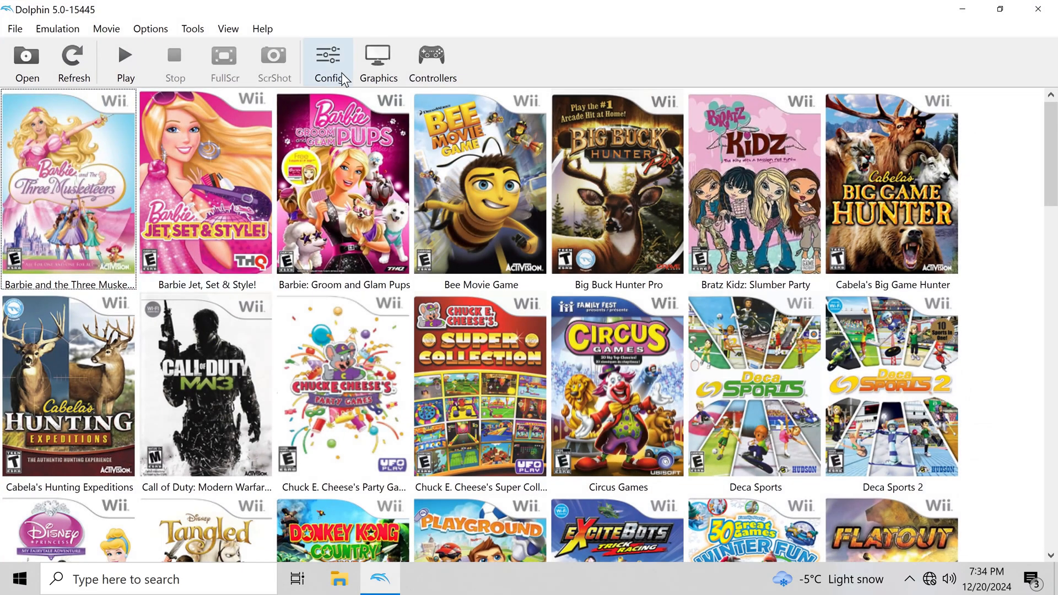
{"action": "left_click", "coordinate": [432, 62]}
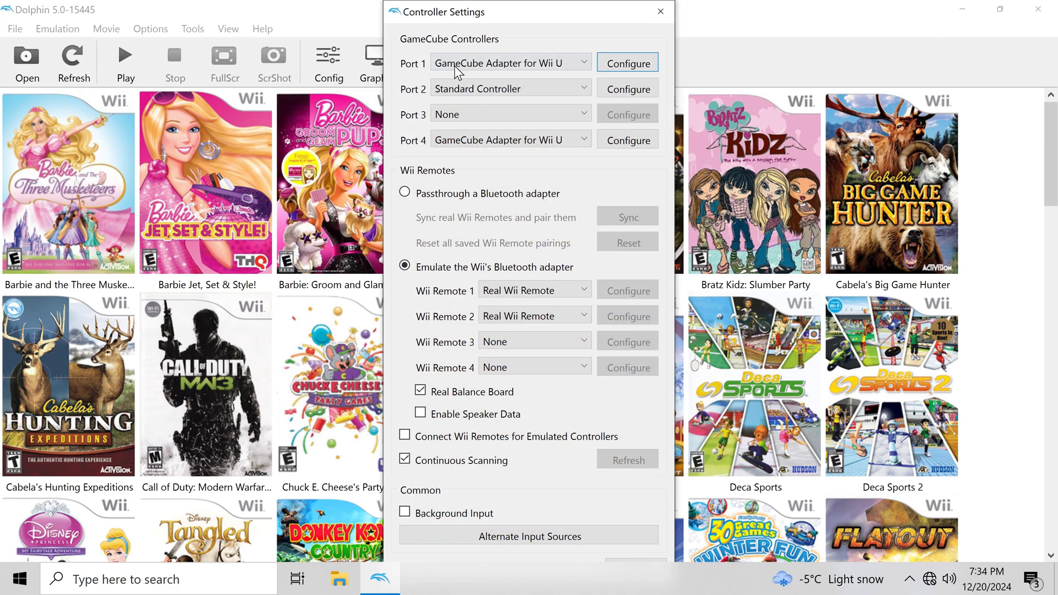
{"action": "left_click", "coordinate": [510, 63]}
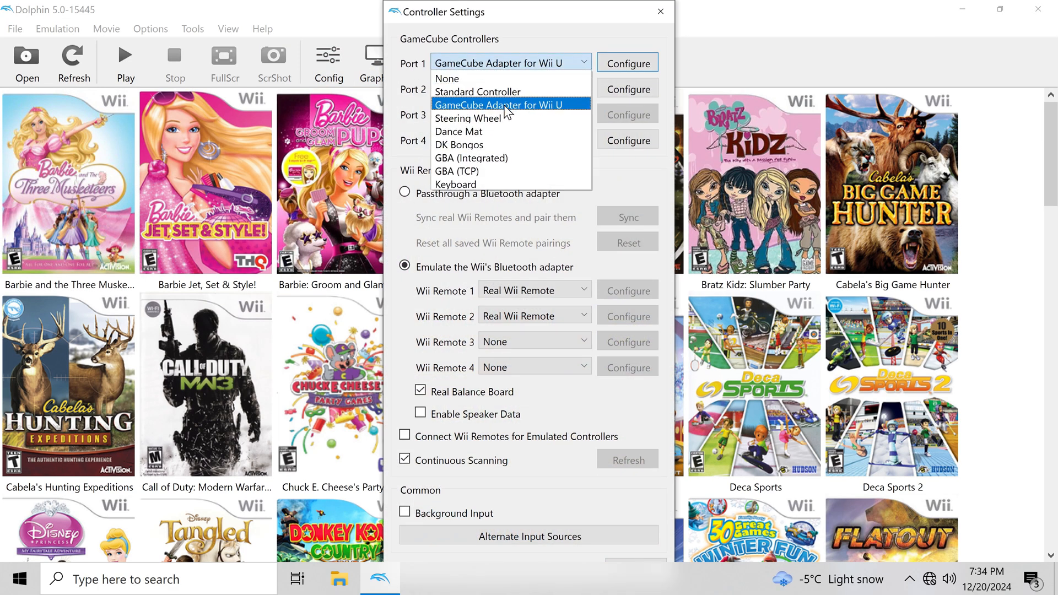
{"action": "left_click", "coordinate": [627, 62]}
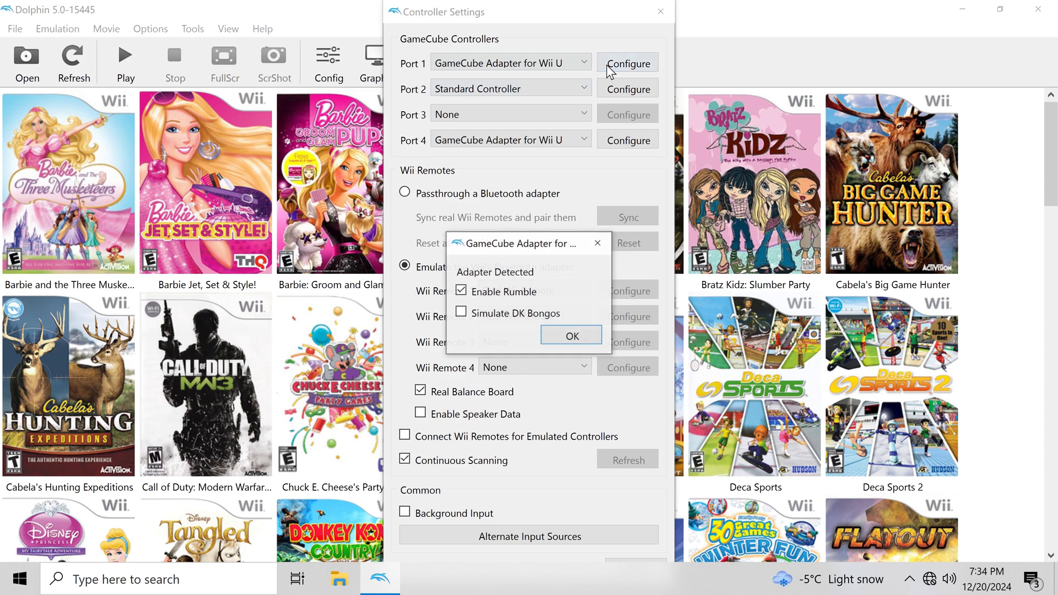